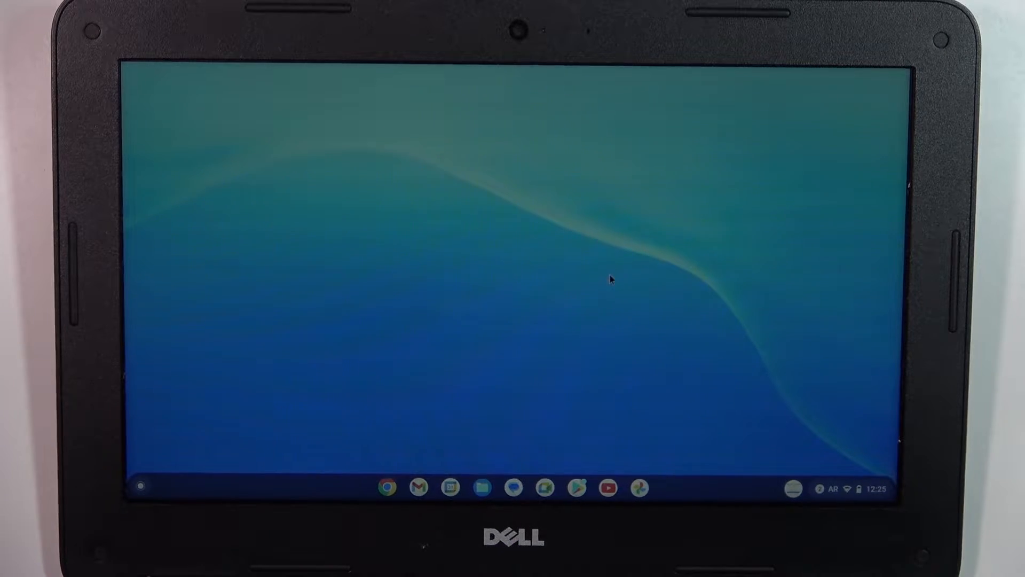
# Open the Wallpaper app from the desktop's right-click Set wallpaper option.
pyautogui.rightClick(611, 280)
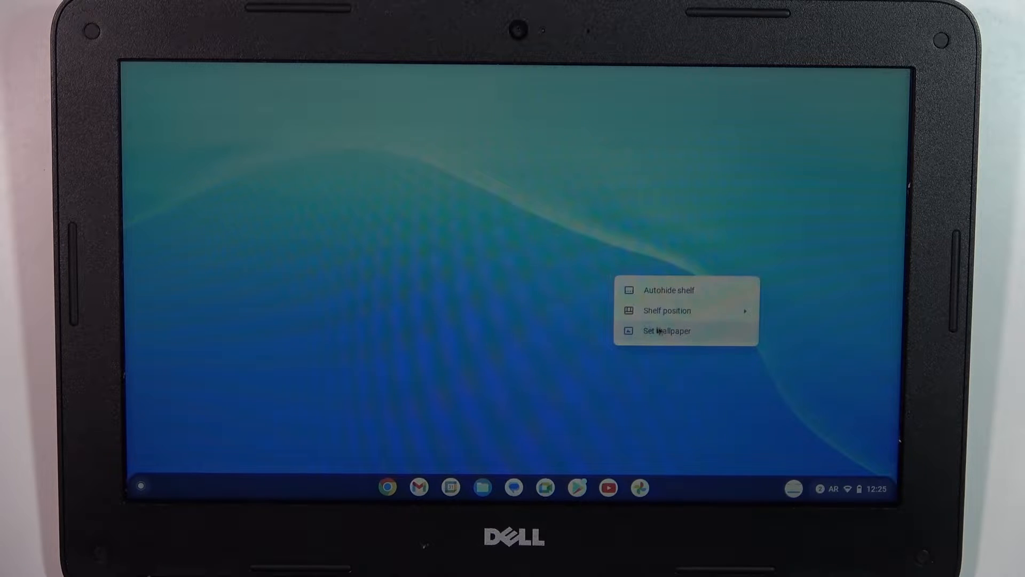
pyautogui.click(666, 330)
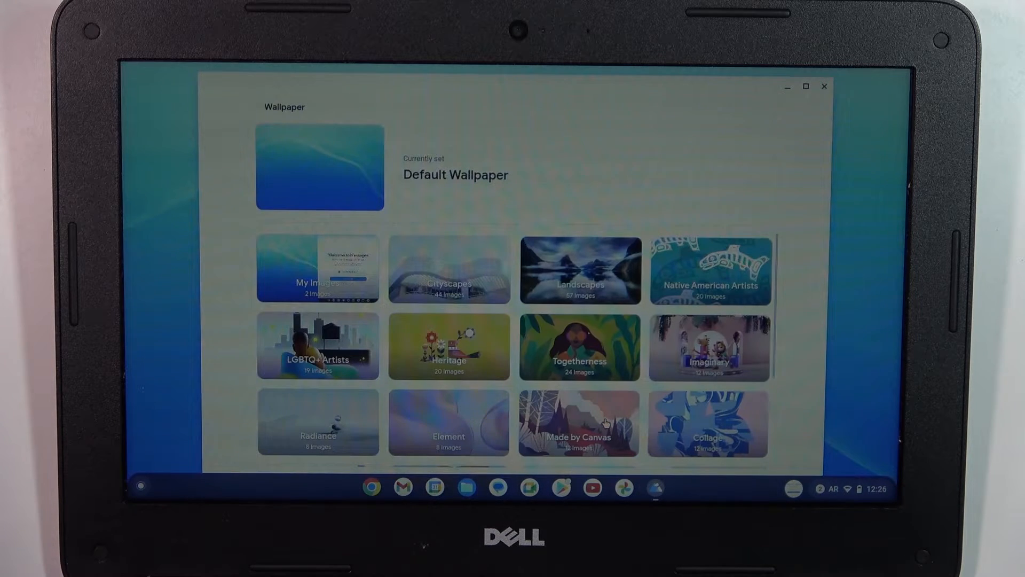
# Set the Sea illustration from Togetherness as wallpaper, then close the Wallpaper app.
pyautogui.click(577, 346)
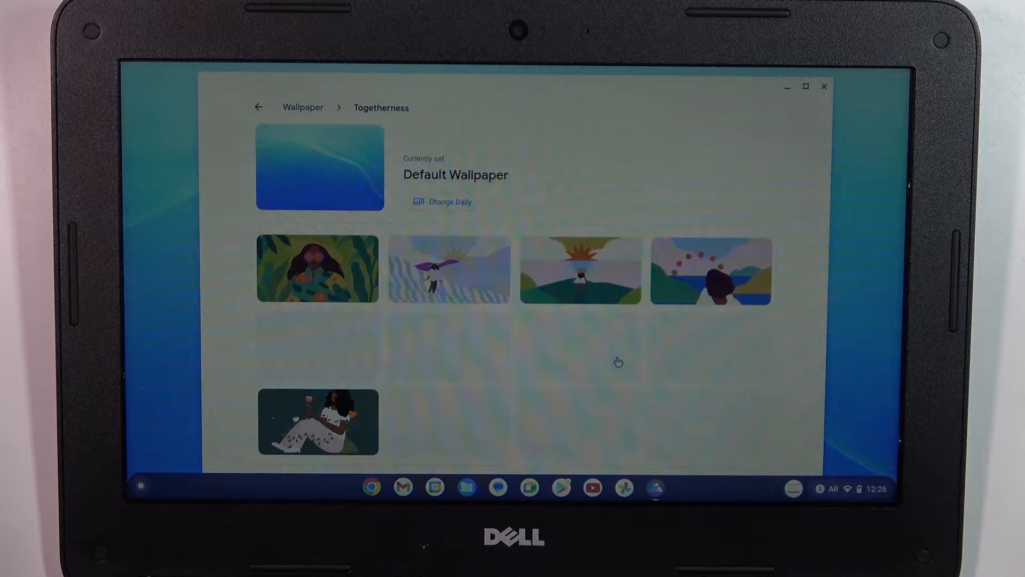
pyautogui.click(710, 270)
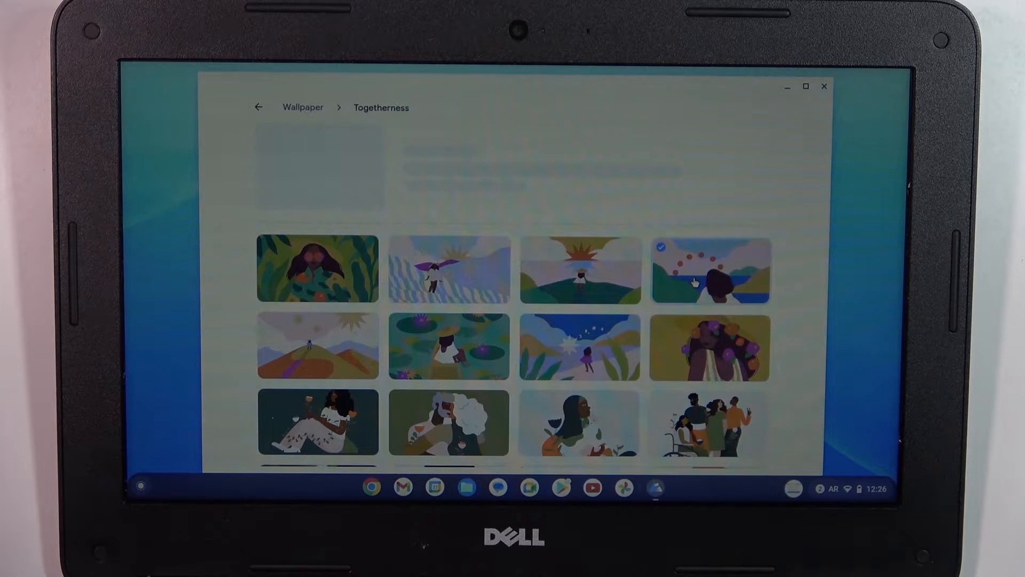
pyautogui.click(711, 270)
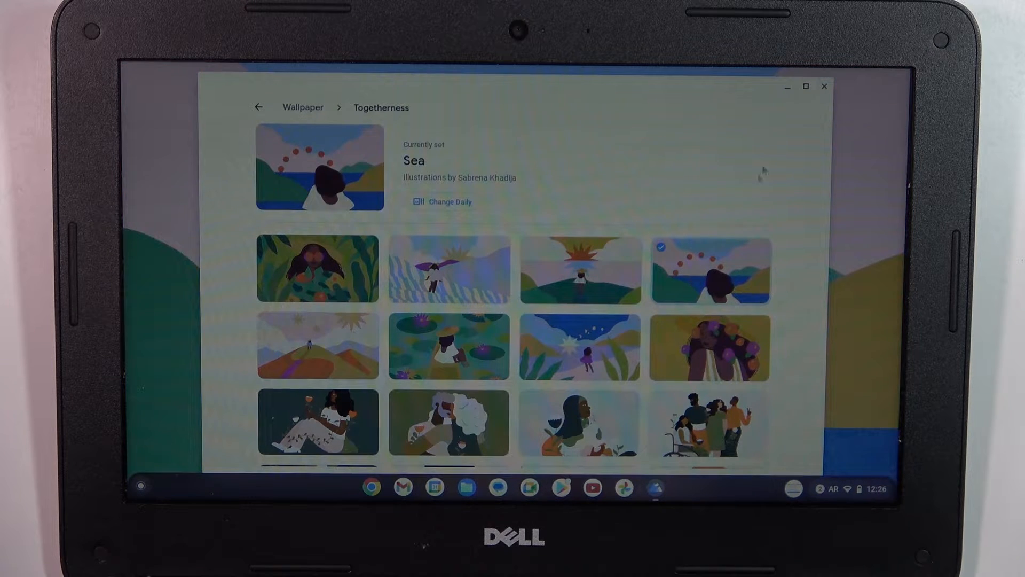
pyautogui.click(824, 85)
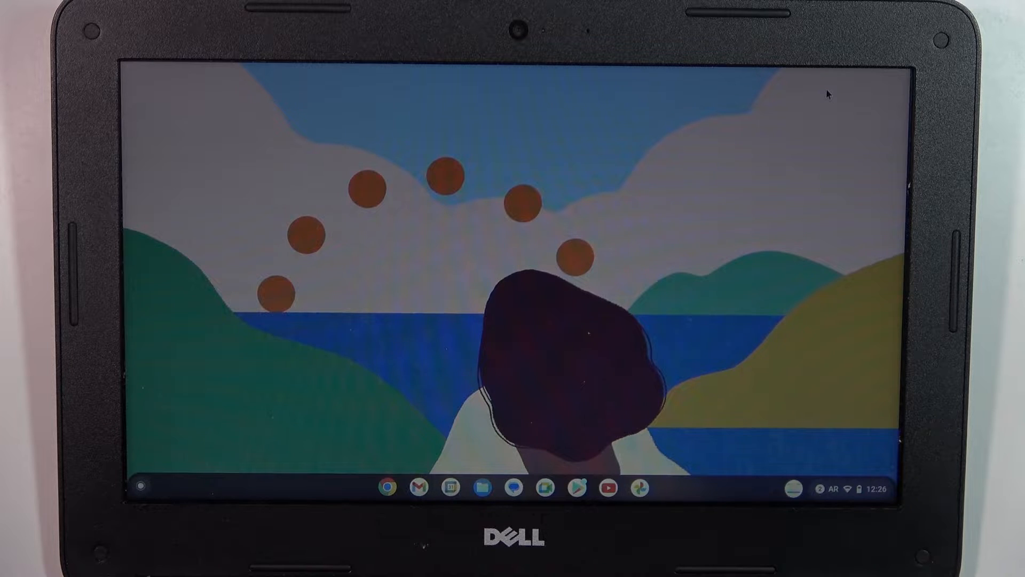
# Launch Chrome from the shelf, showing Google results for 'wallpapers'.
pyautogui.click(386, 487)
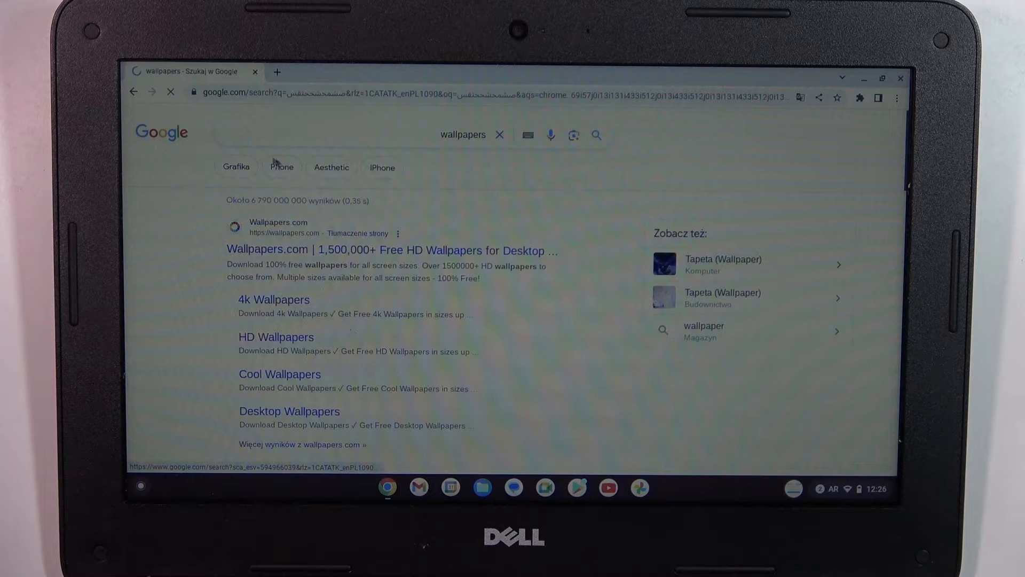
# Browse Google Images wallpaper results, previewing the tree-at-sunset image.
pyautogui.click(236, 167)
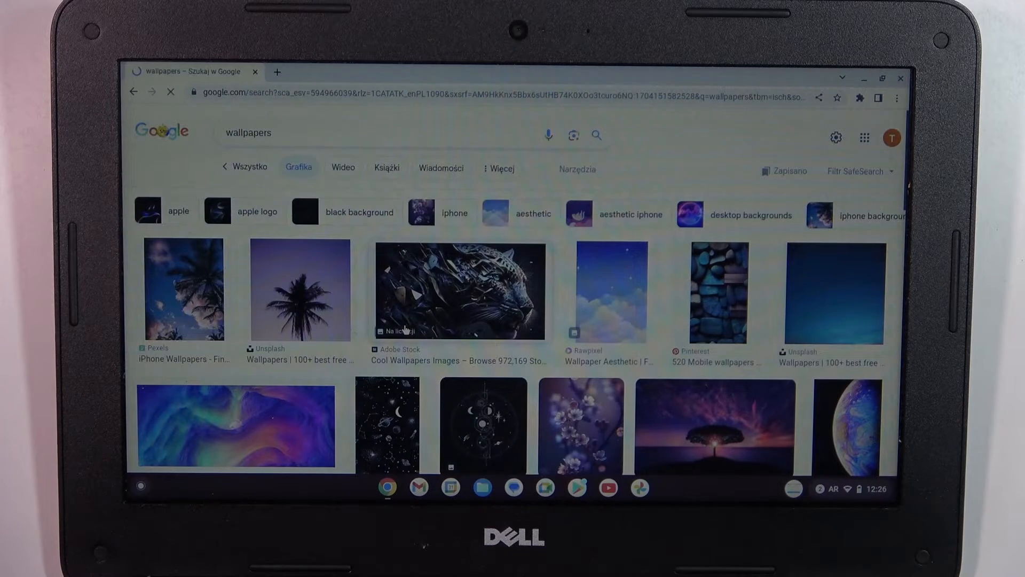
pyautogui.scroll(-3)
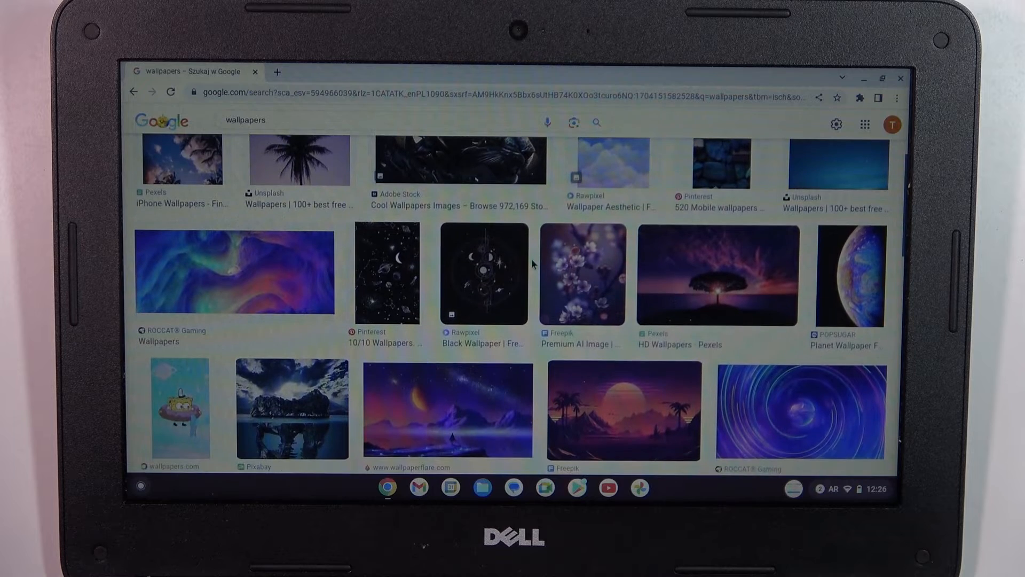
pyautogui.click(716, 277)
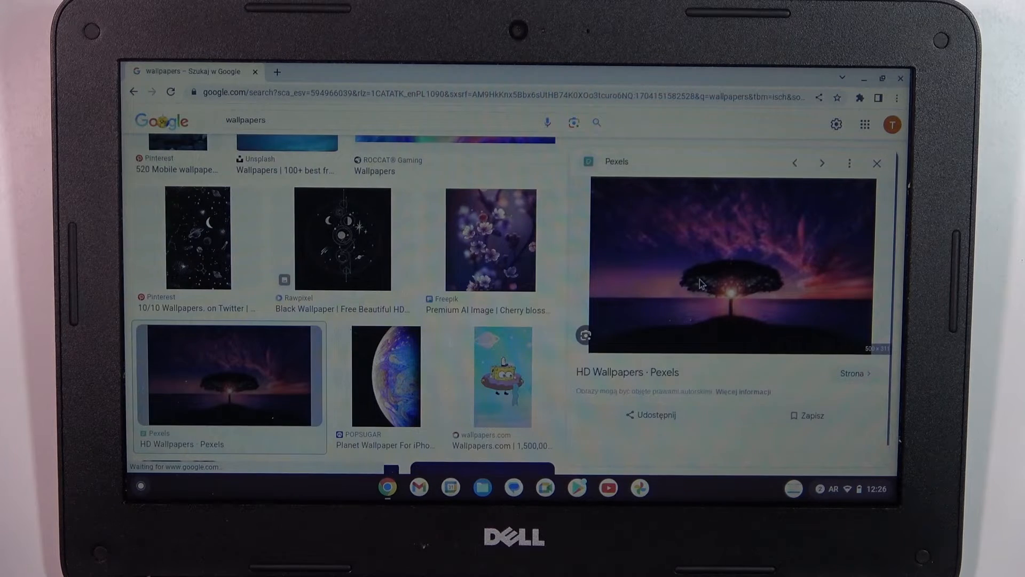
pyautogui.scroll(-3)
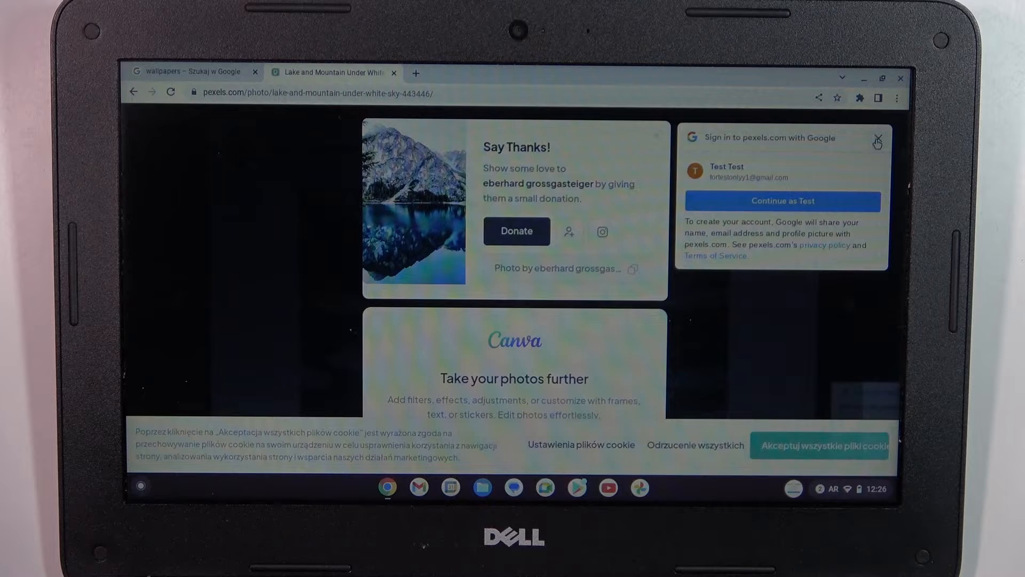
# Dismiss the sign-in prompt and open the downloaded mountain-lake JPG from Downloads.
pyautogui.click(878, 139)
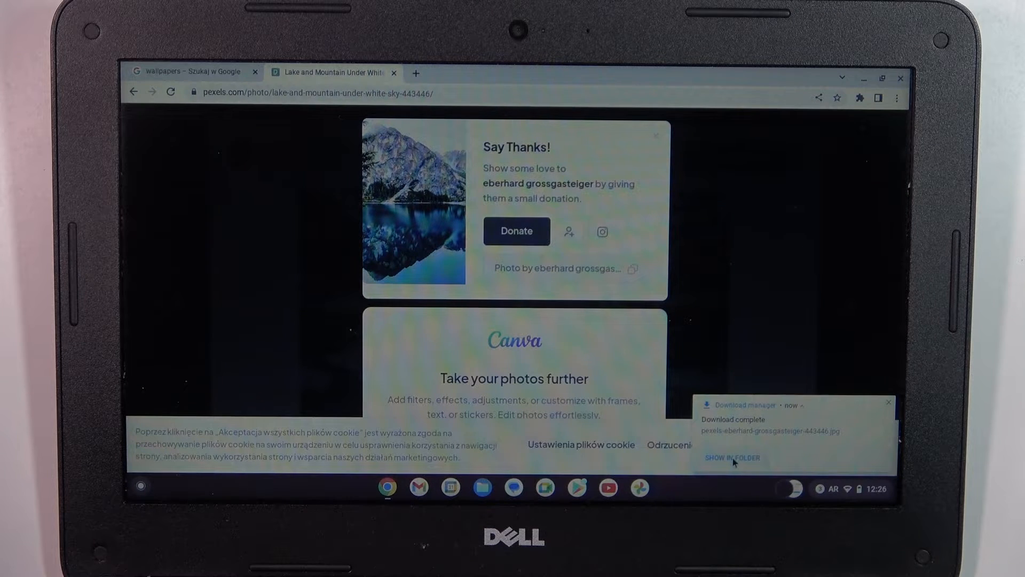
pyautogui.click(732, 457)
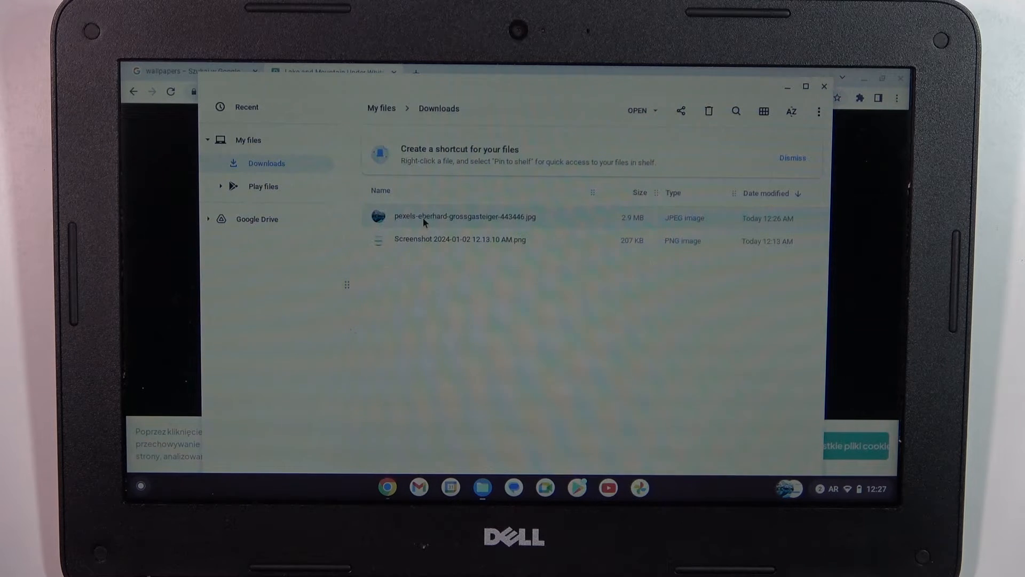
pyautogui.doubleClick(463, 217)
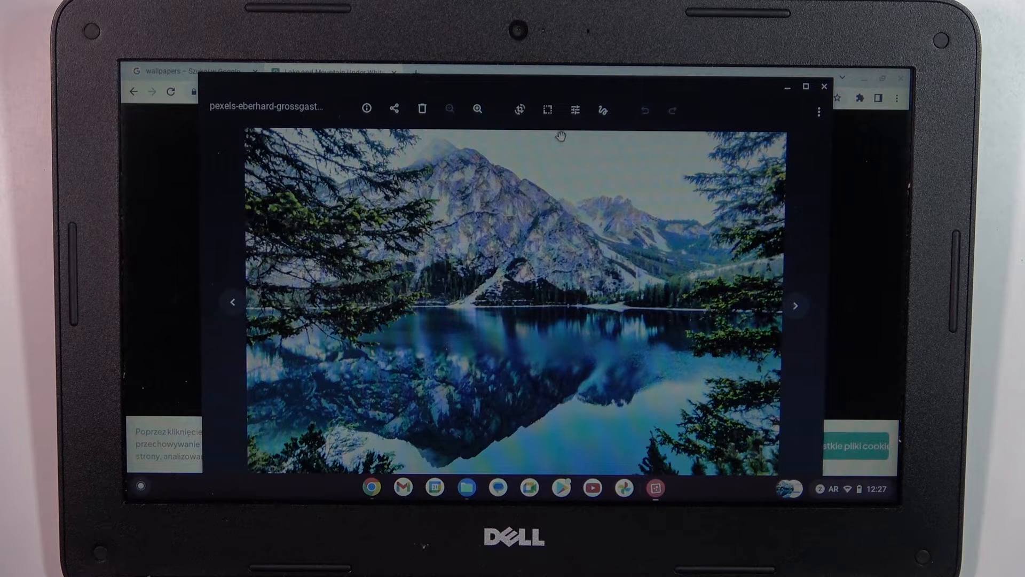
# Open and dismiss the Gallery viewer's three-dot options menu.
pyautogui.click(818, 109)
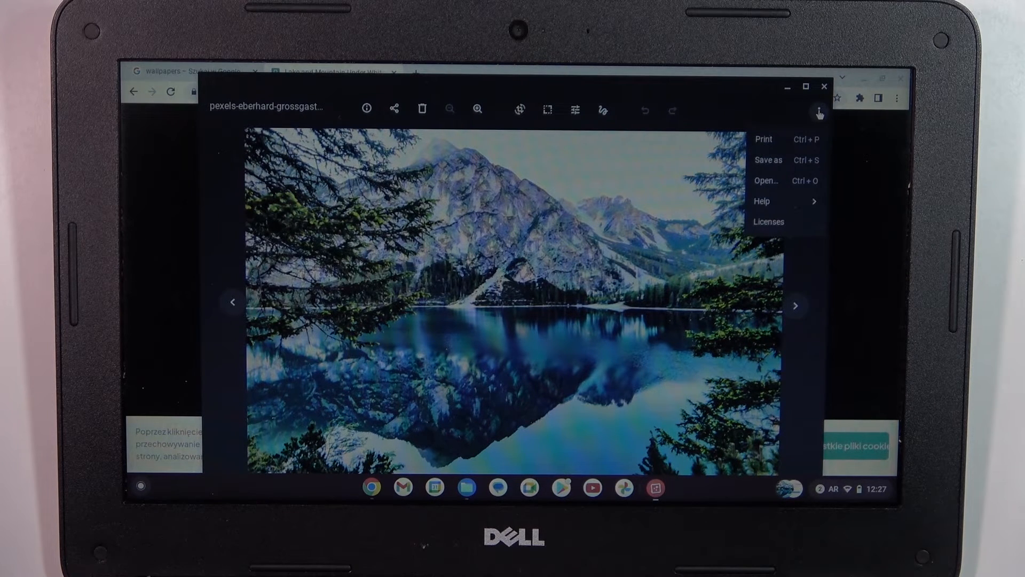
pyautogui.moveTo(772, 201)
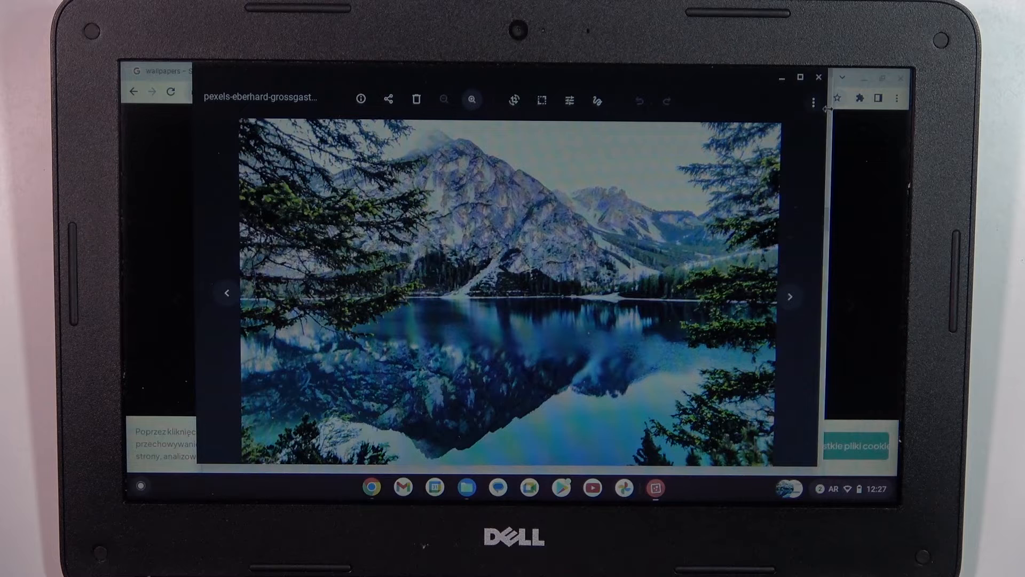
pyautogui.click(813, 99)
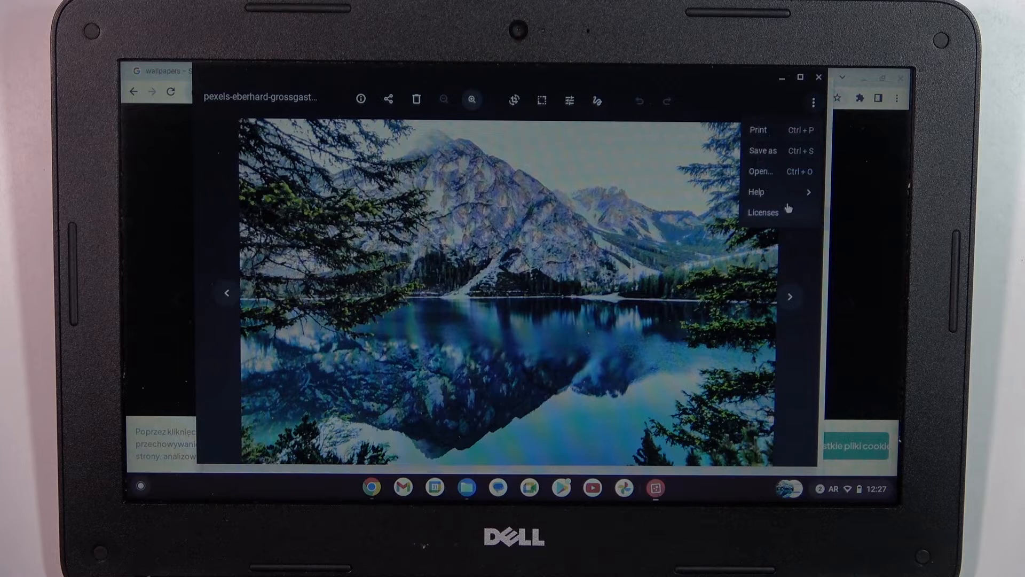
pyautogui.click(541, 99)
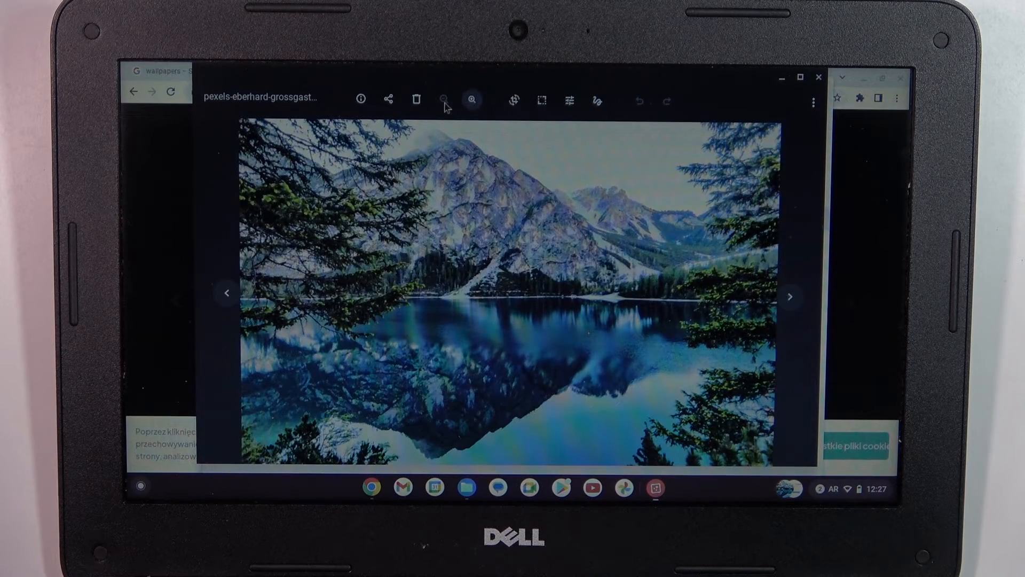
pyautogui.moveTo(387, 99)
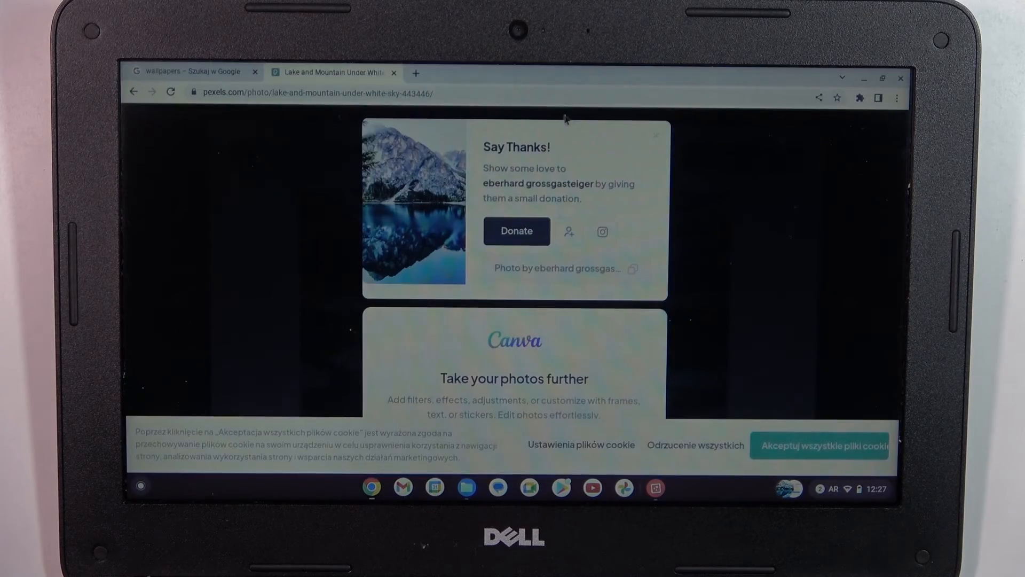
# Return to the desktop and reopen the Wallpaper app.
pyautogui.press('overview')
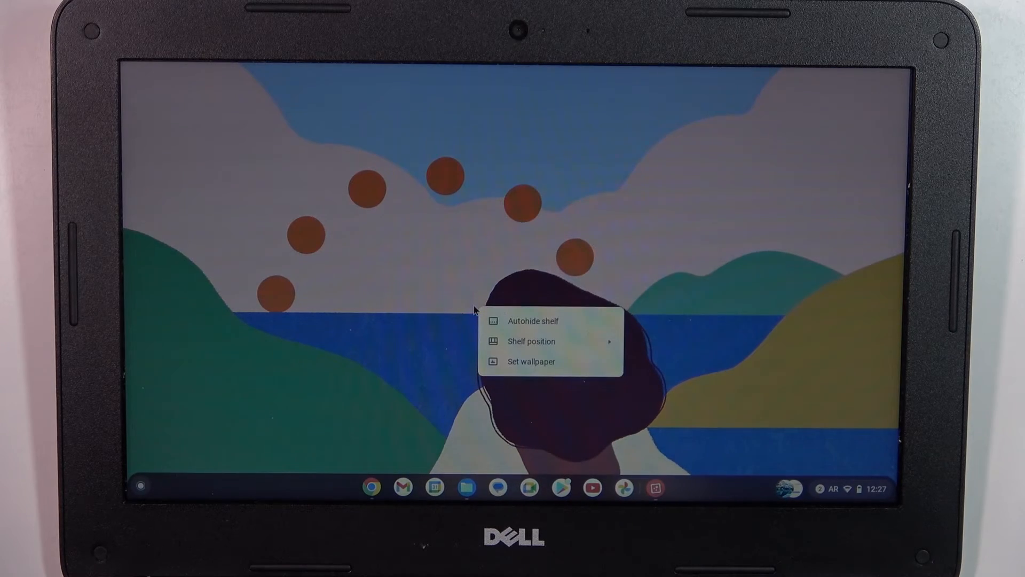
pyautogui.click(532, 361)
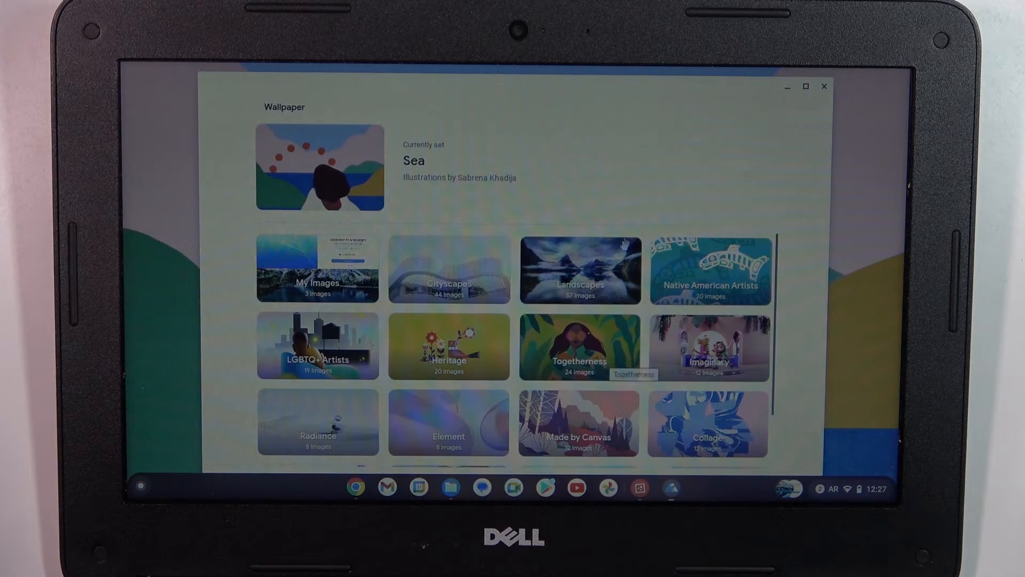
# Set the mountain-lake photo from My Images as wallpaper and close the app.
pyautogui.click(318, 268)
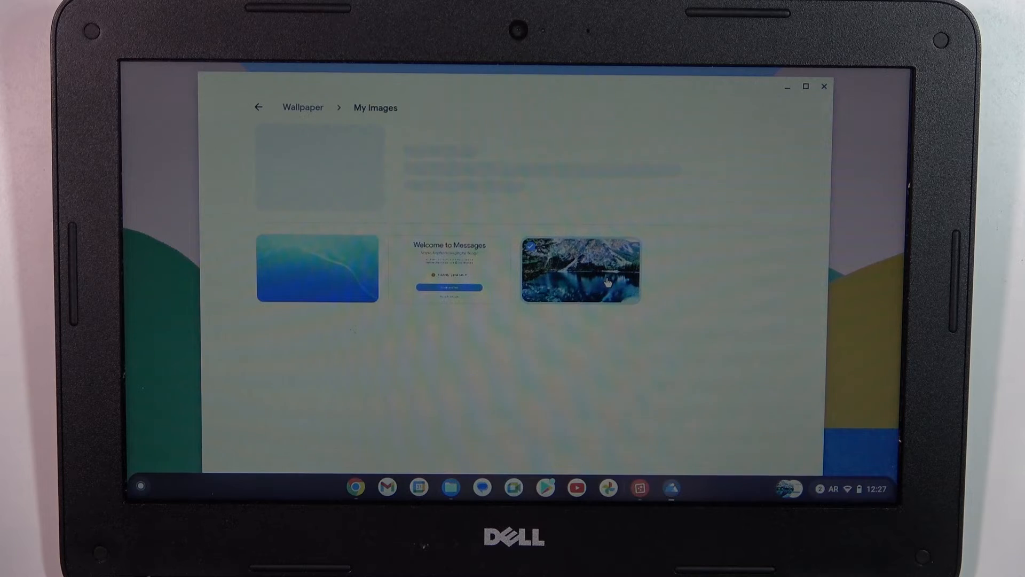
pyautogui.click(579, 269)
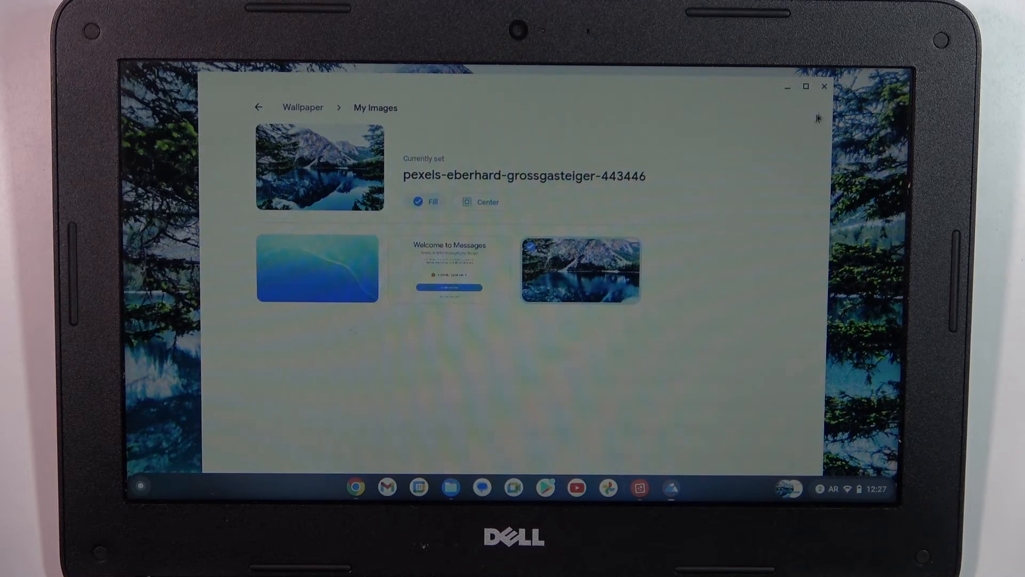
pyautogui.click(825, 86)
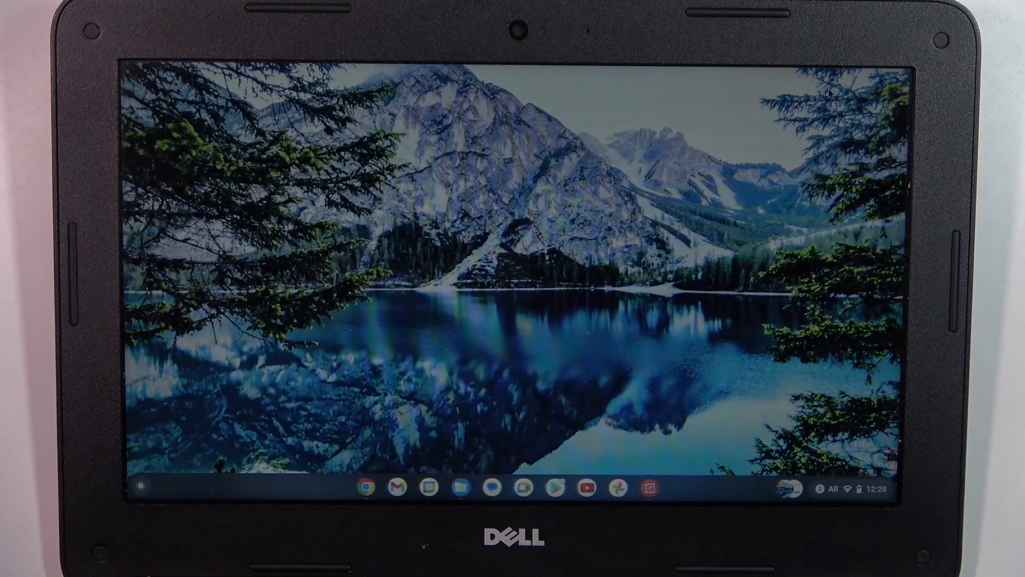